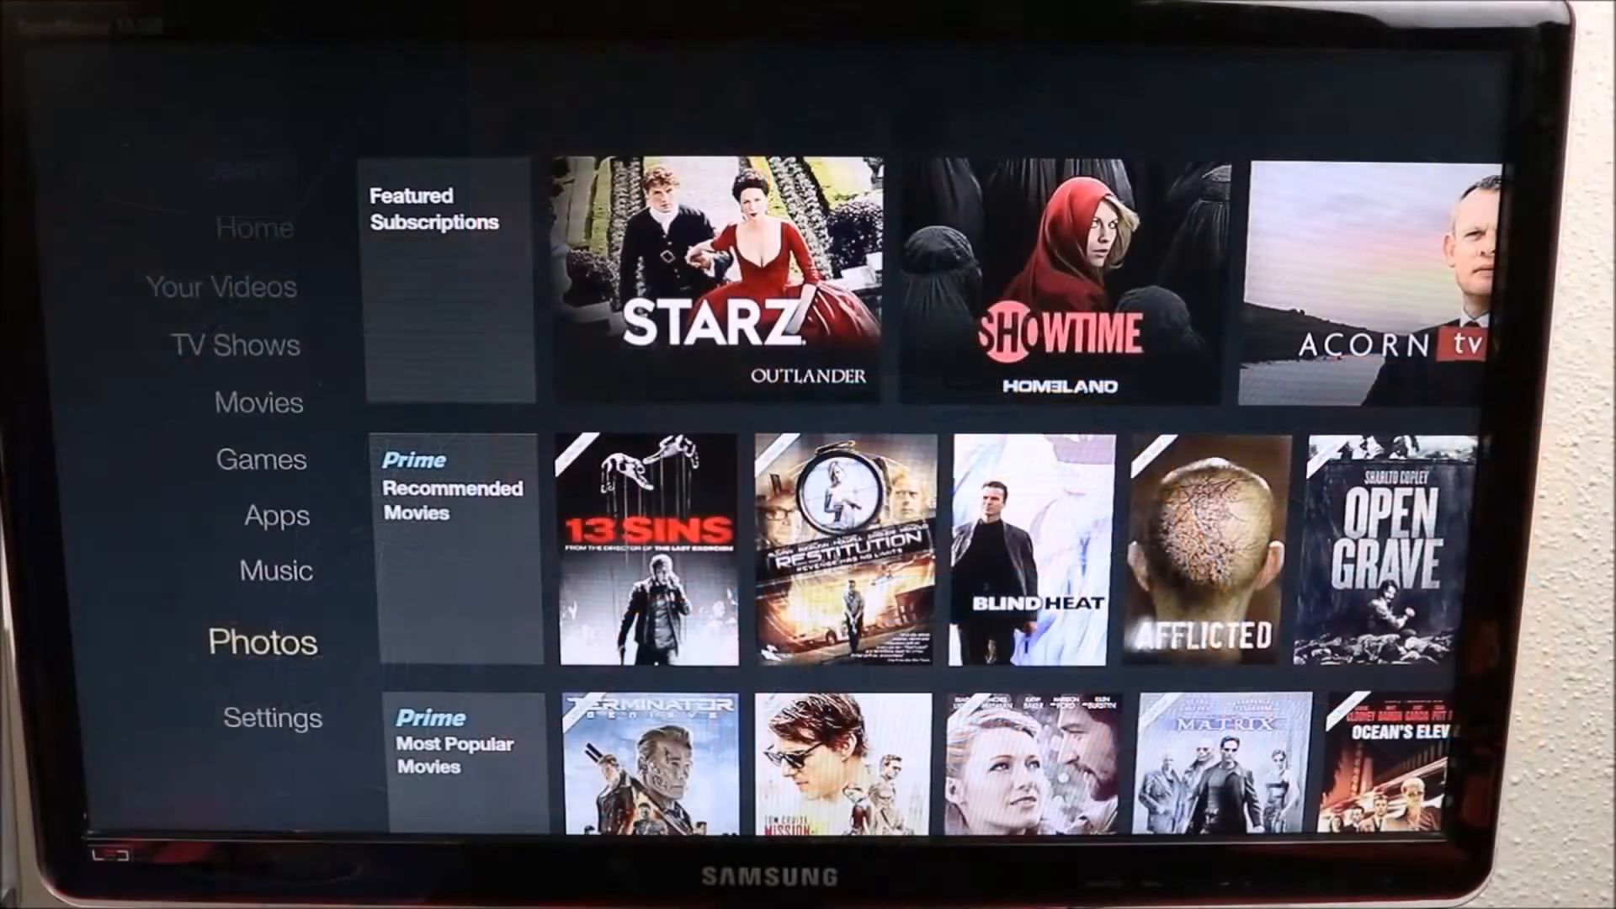
Scroll down the Home menu and open Settings
scroll(down, 3)
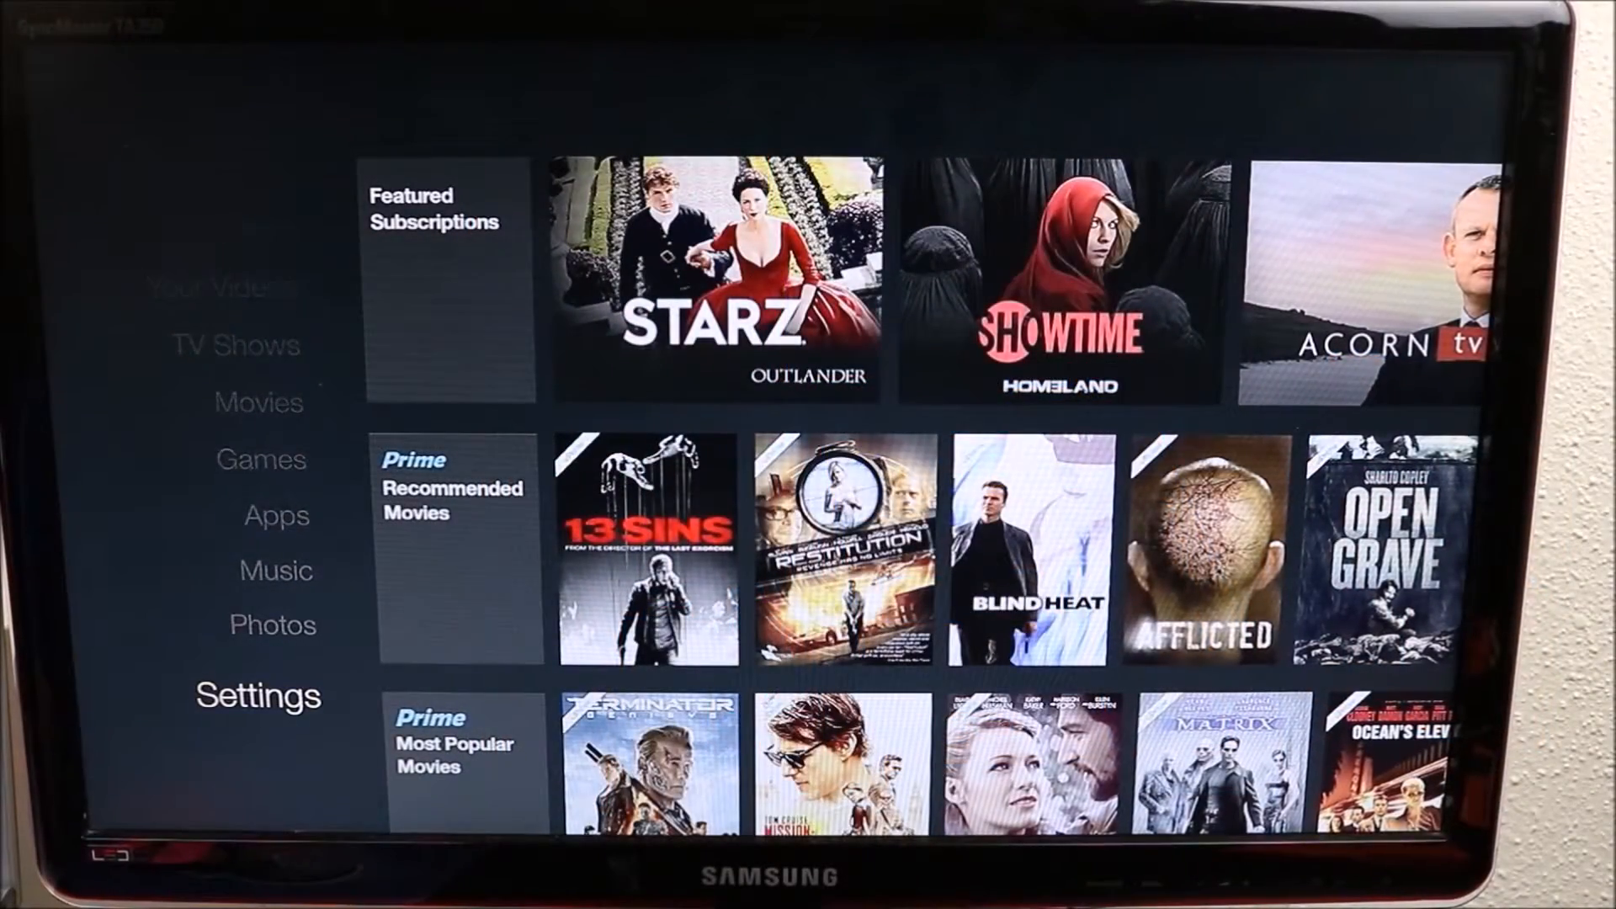
click(257, 695)
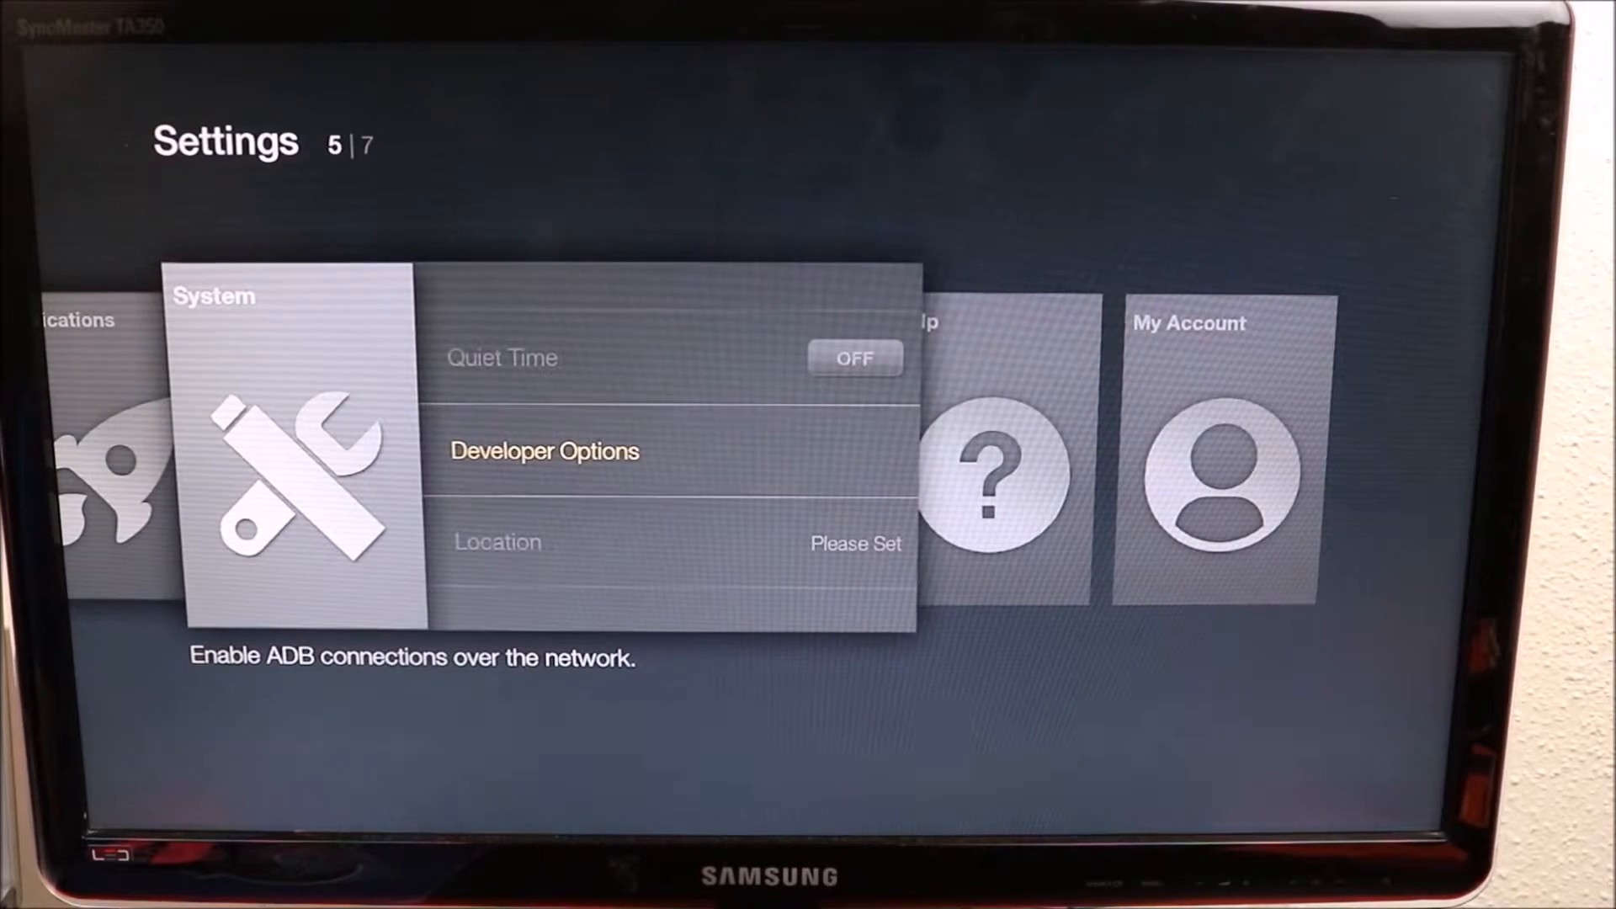
In Developer Options, turn on ADB debugging and allow apps from unknown sources, accepting the warning
click(545, 450)
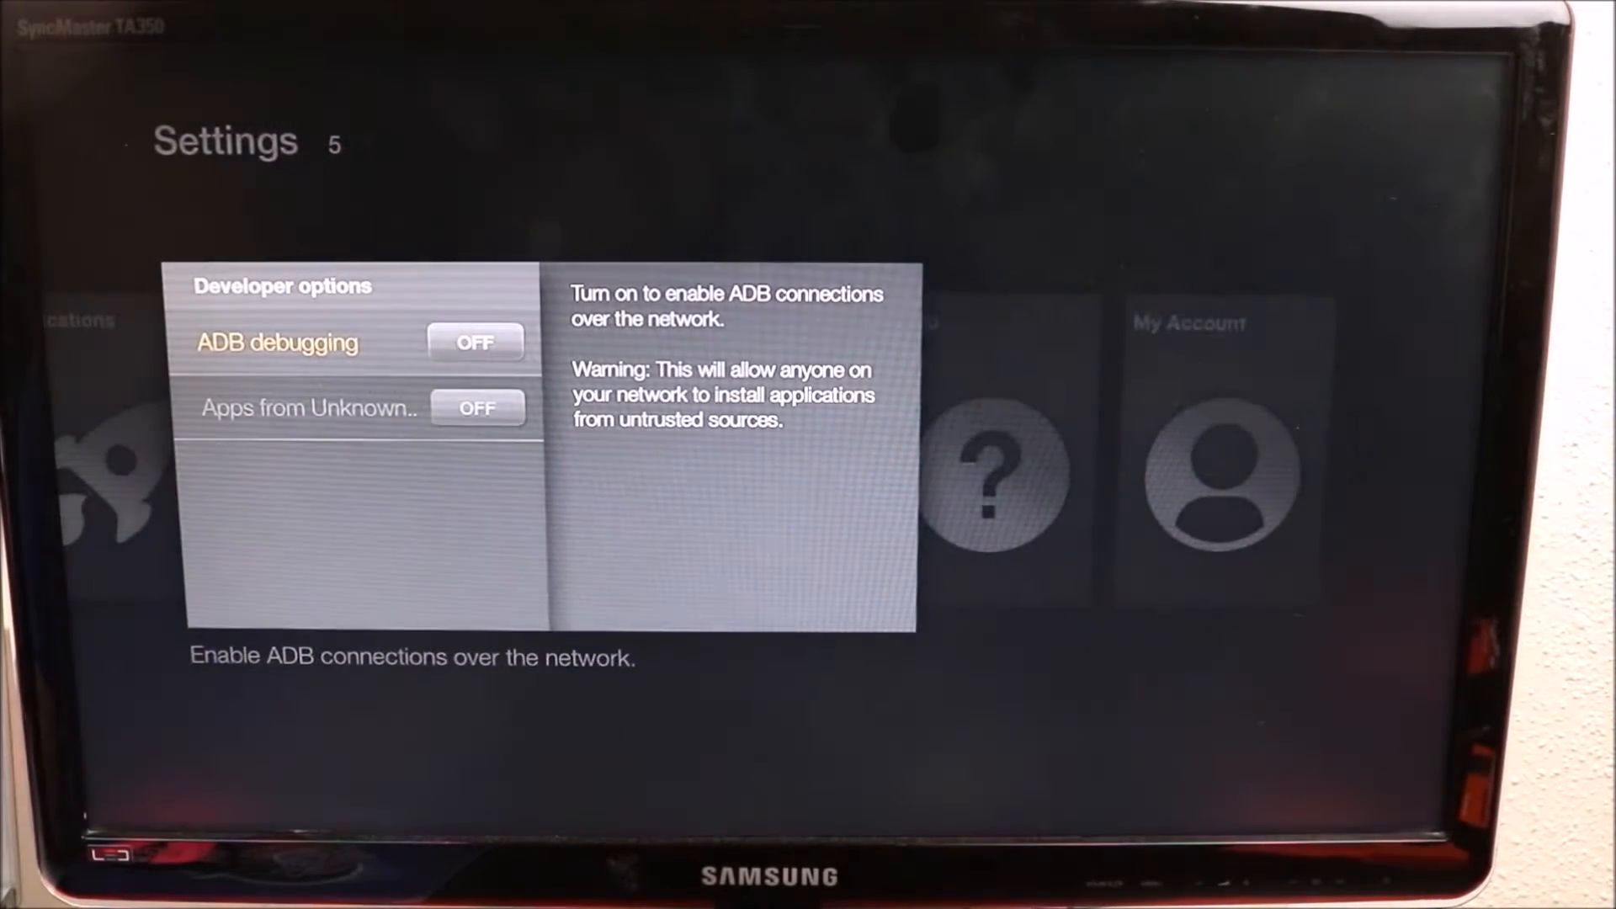
click(475, 341)
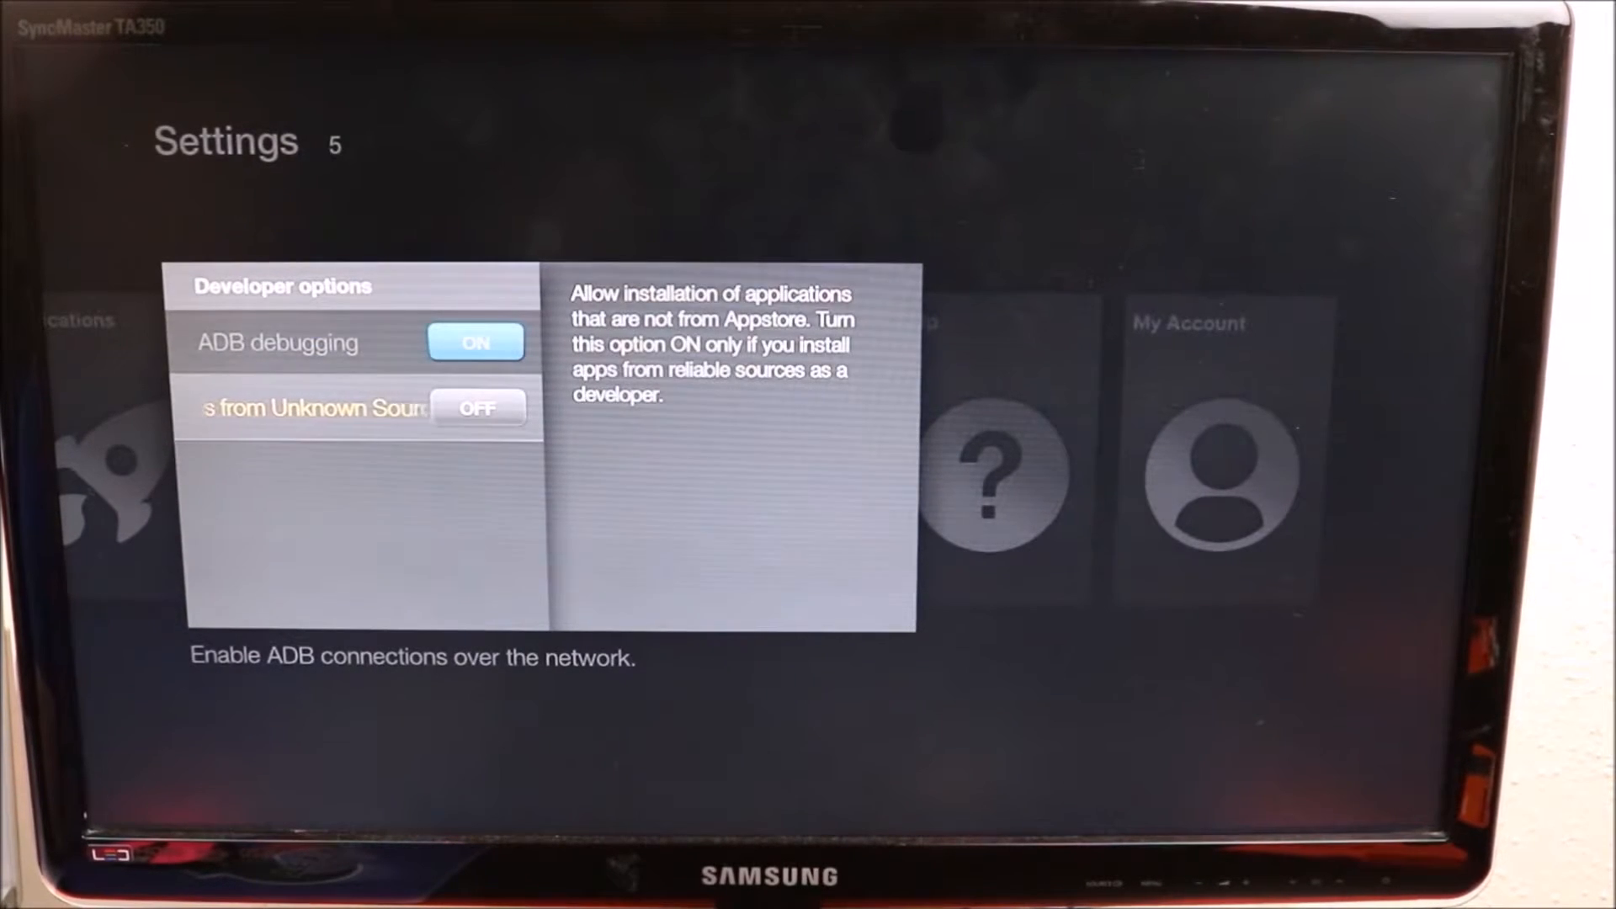
click(477, 407)
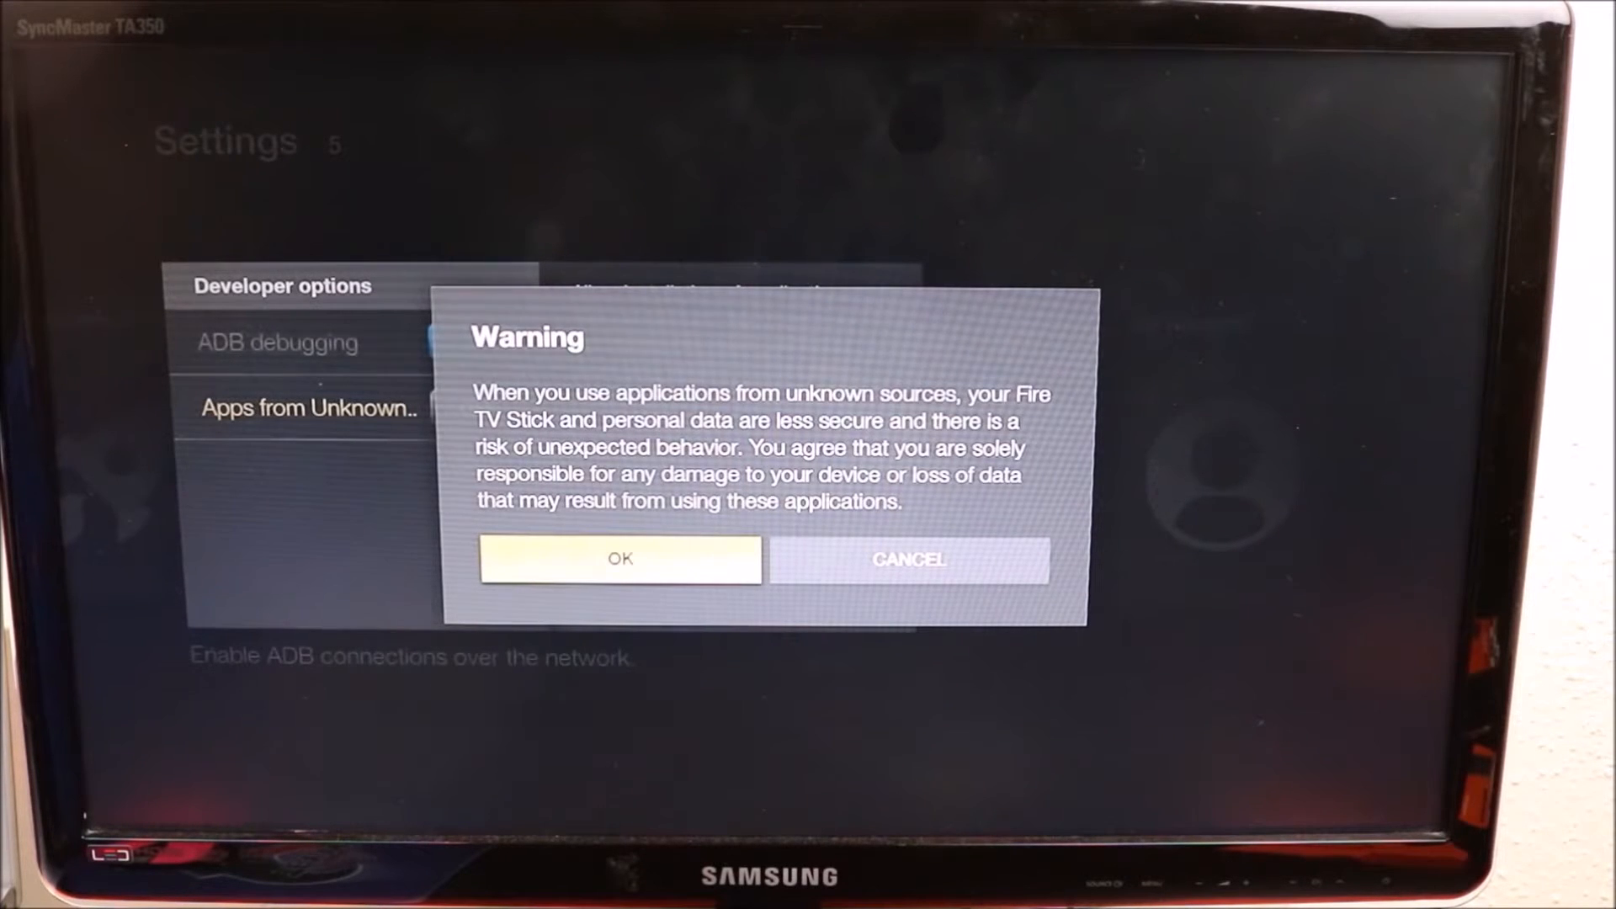
click(620, 559)
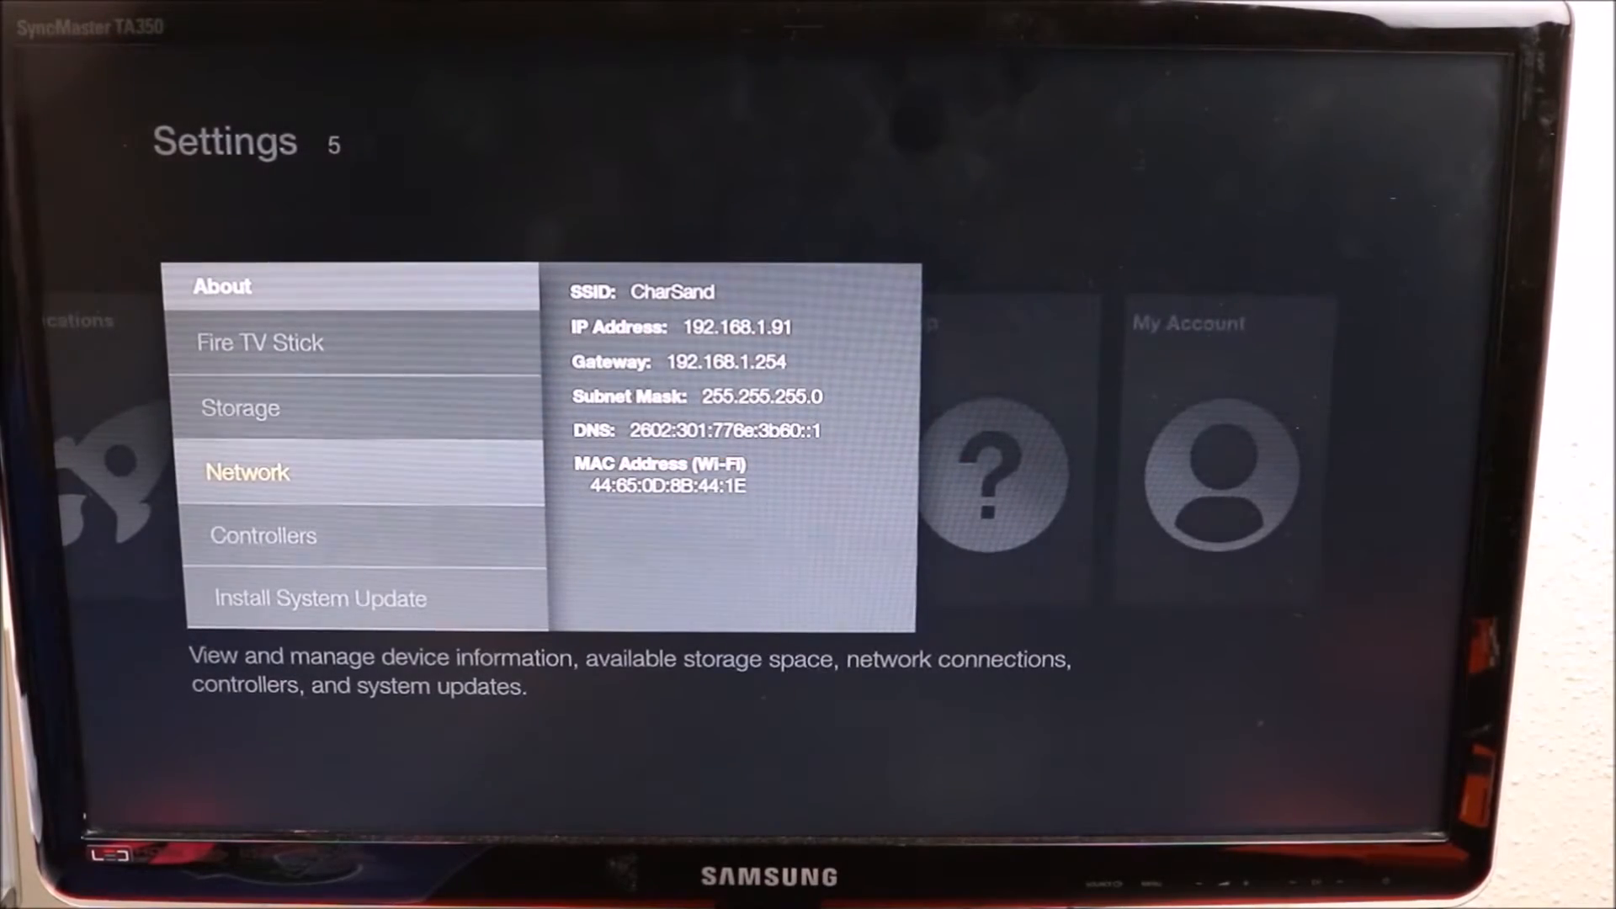
key(Home)
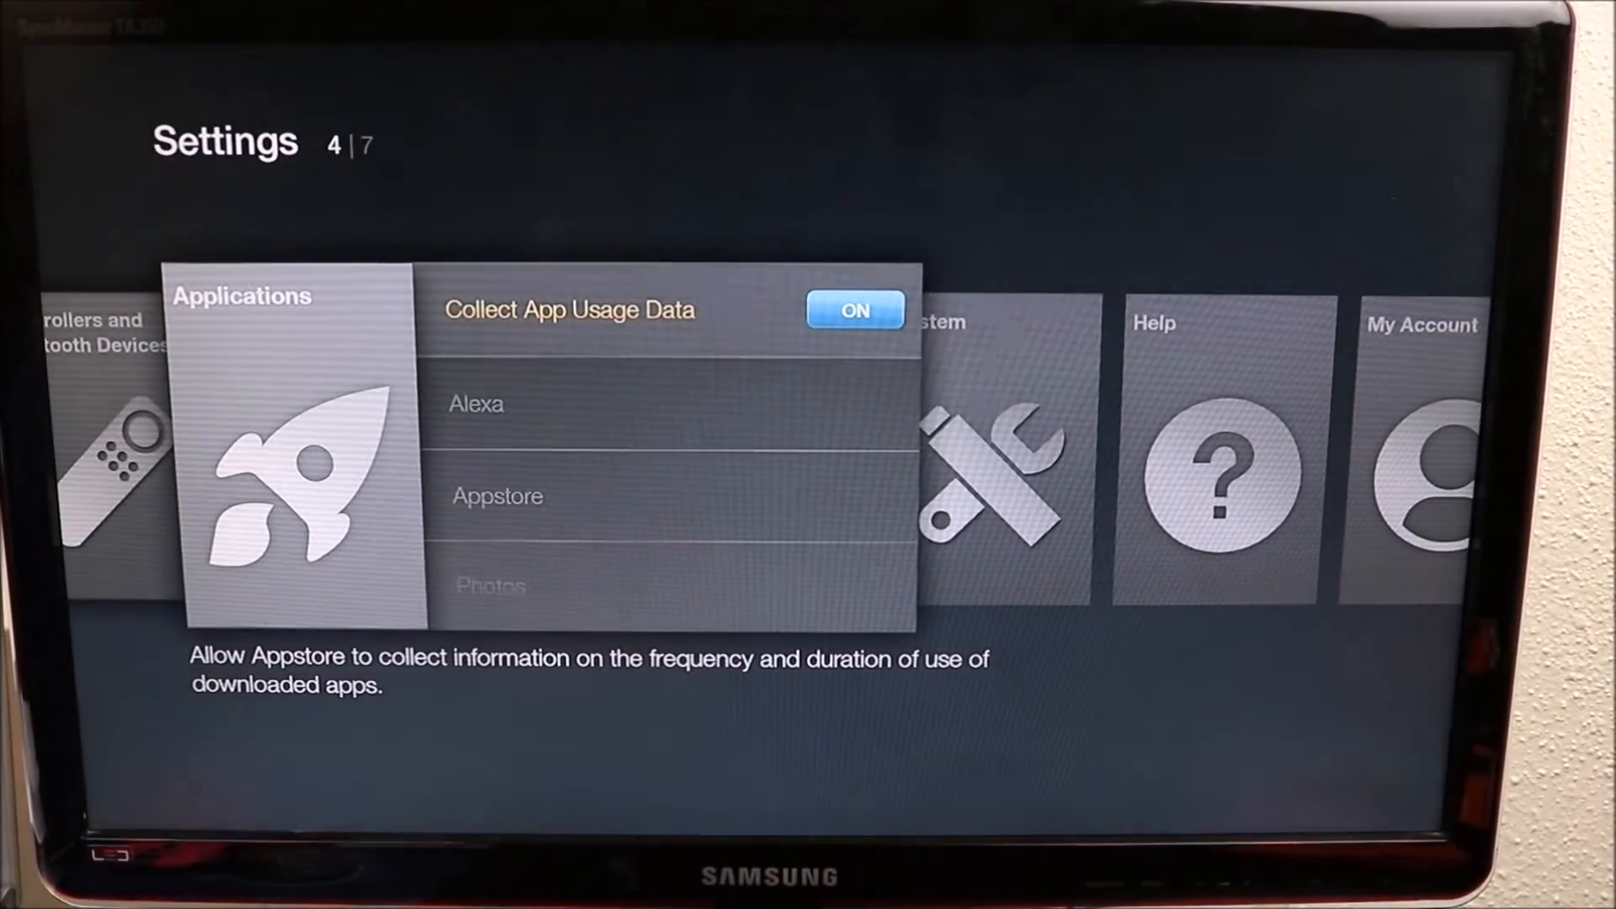
Open Manage Installed Applications and select Kodi 16.1 to show its options
scroll(down, 3)
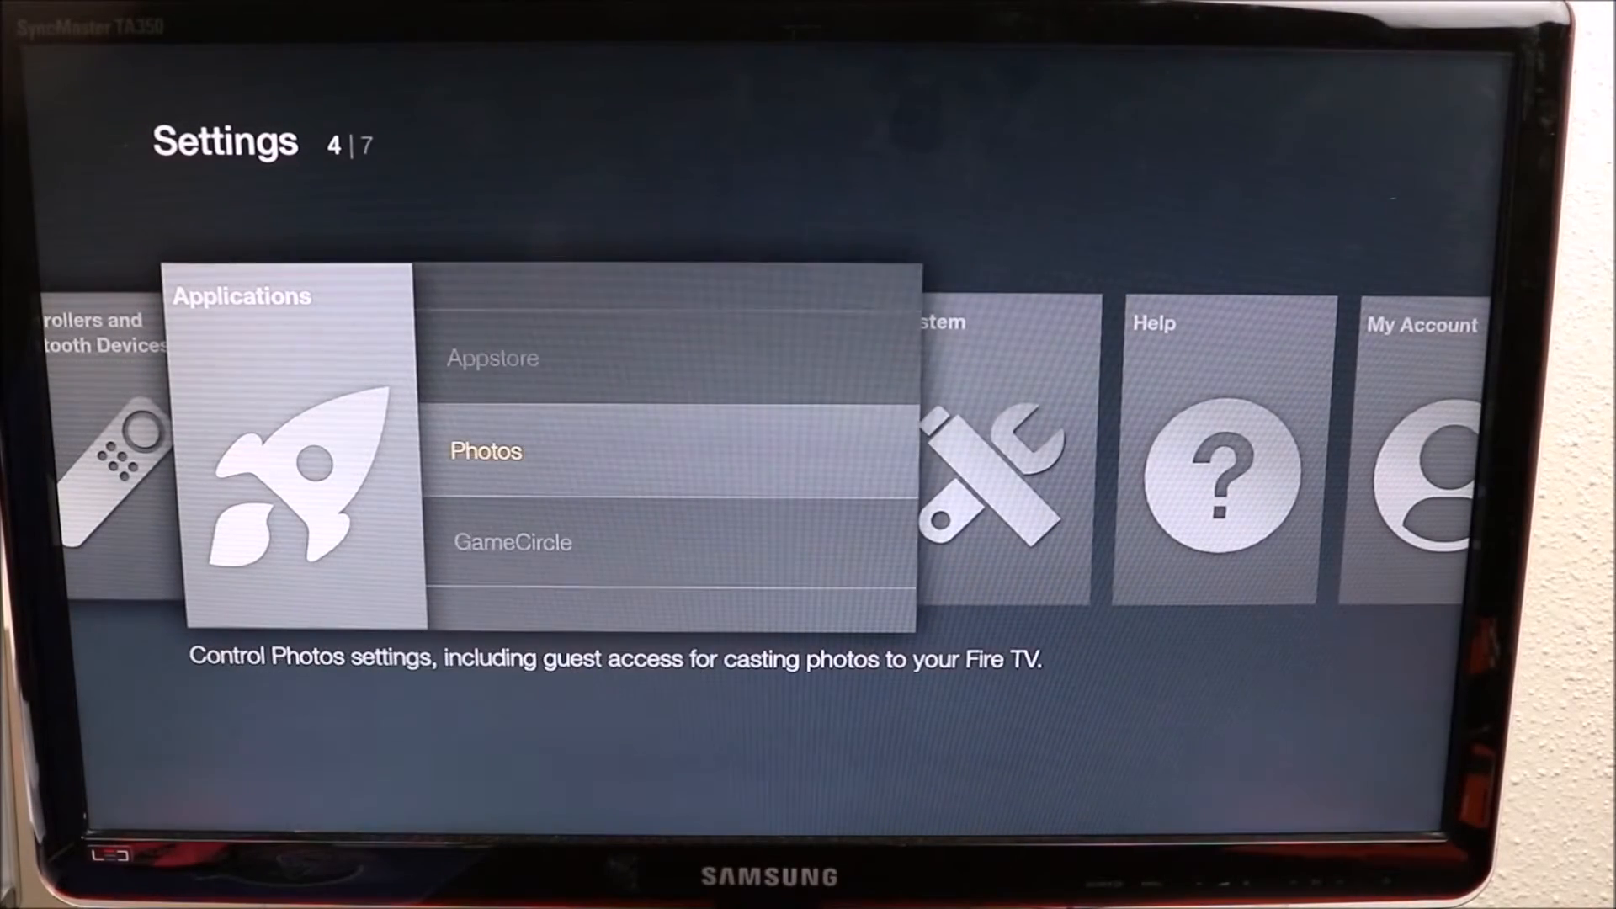
scroll(down, 3)
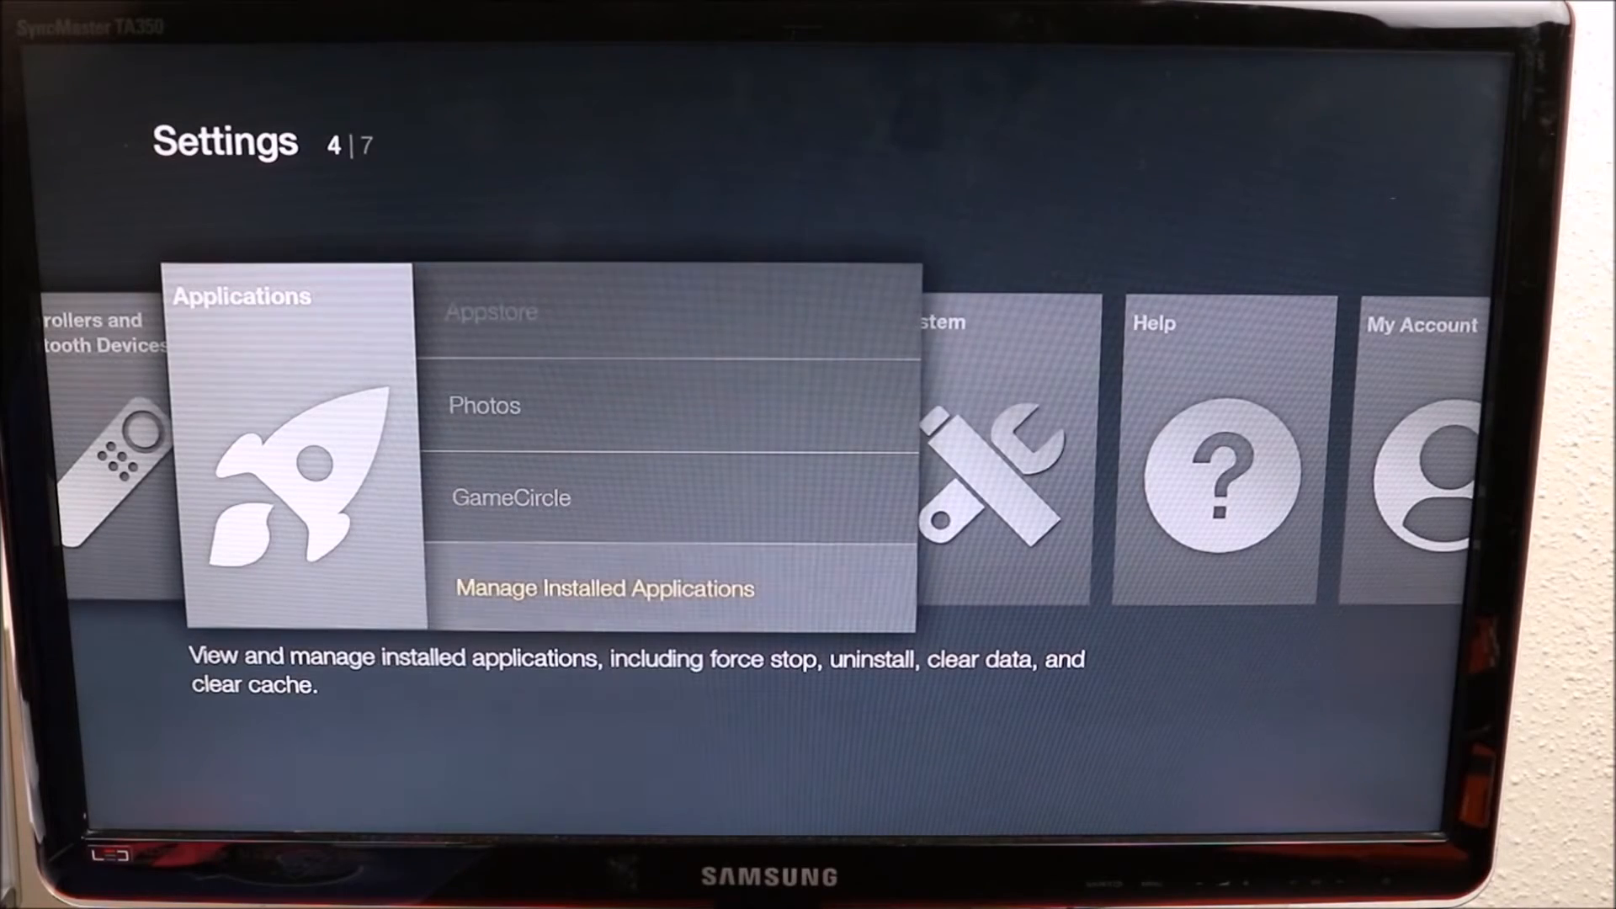
click(604, 589)
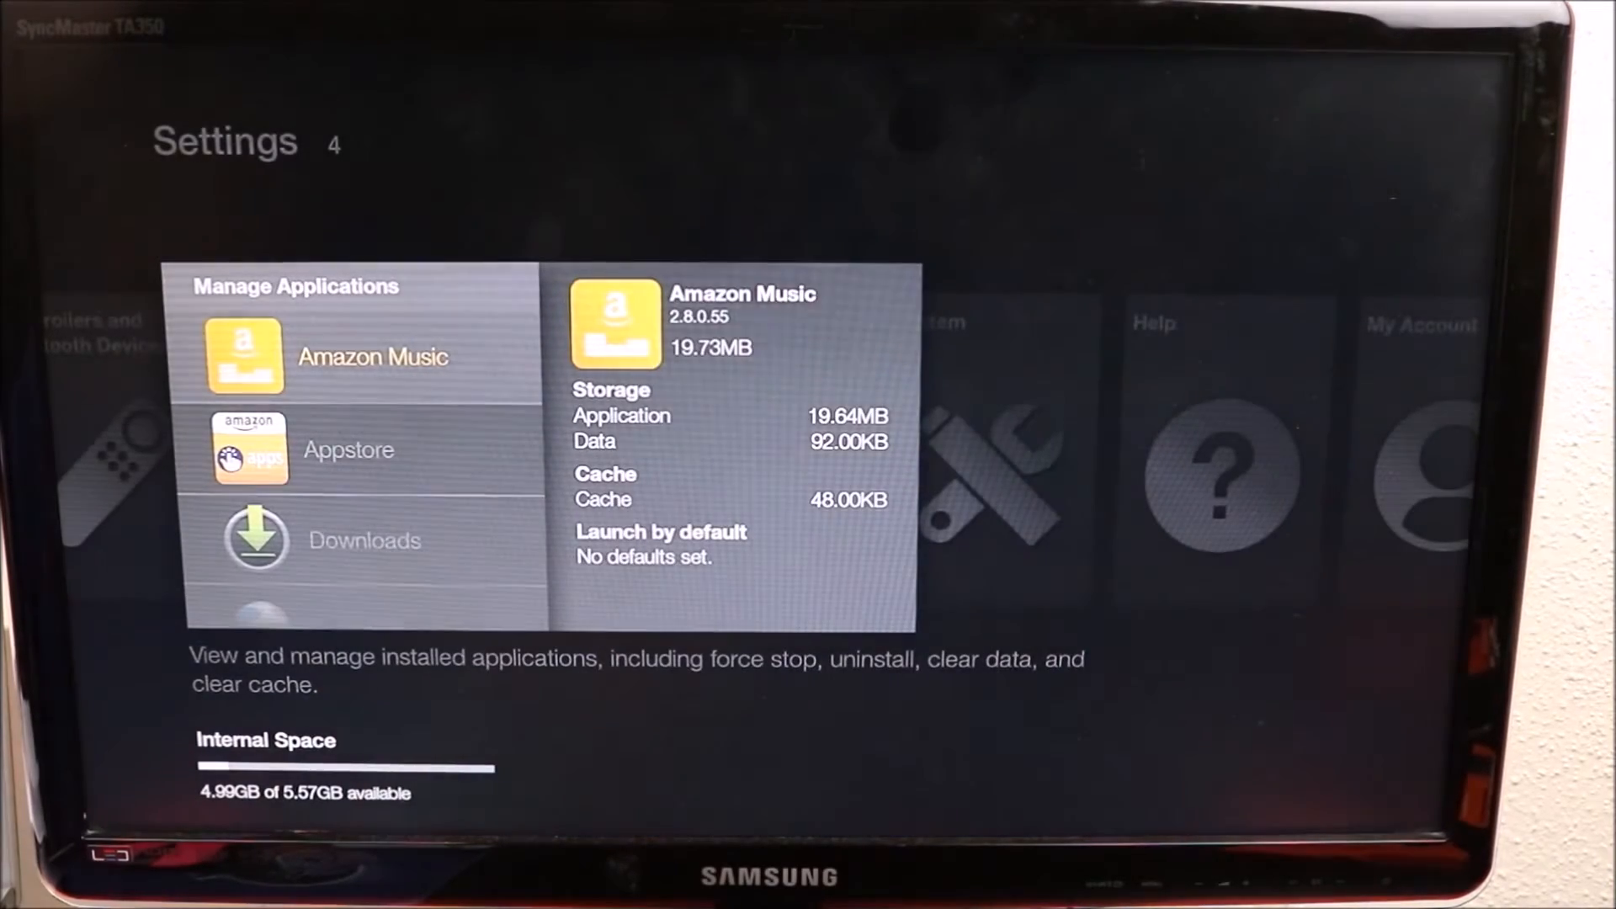
scroll(down, 3)
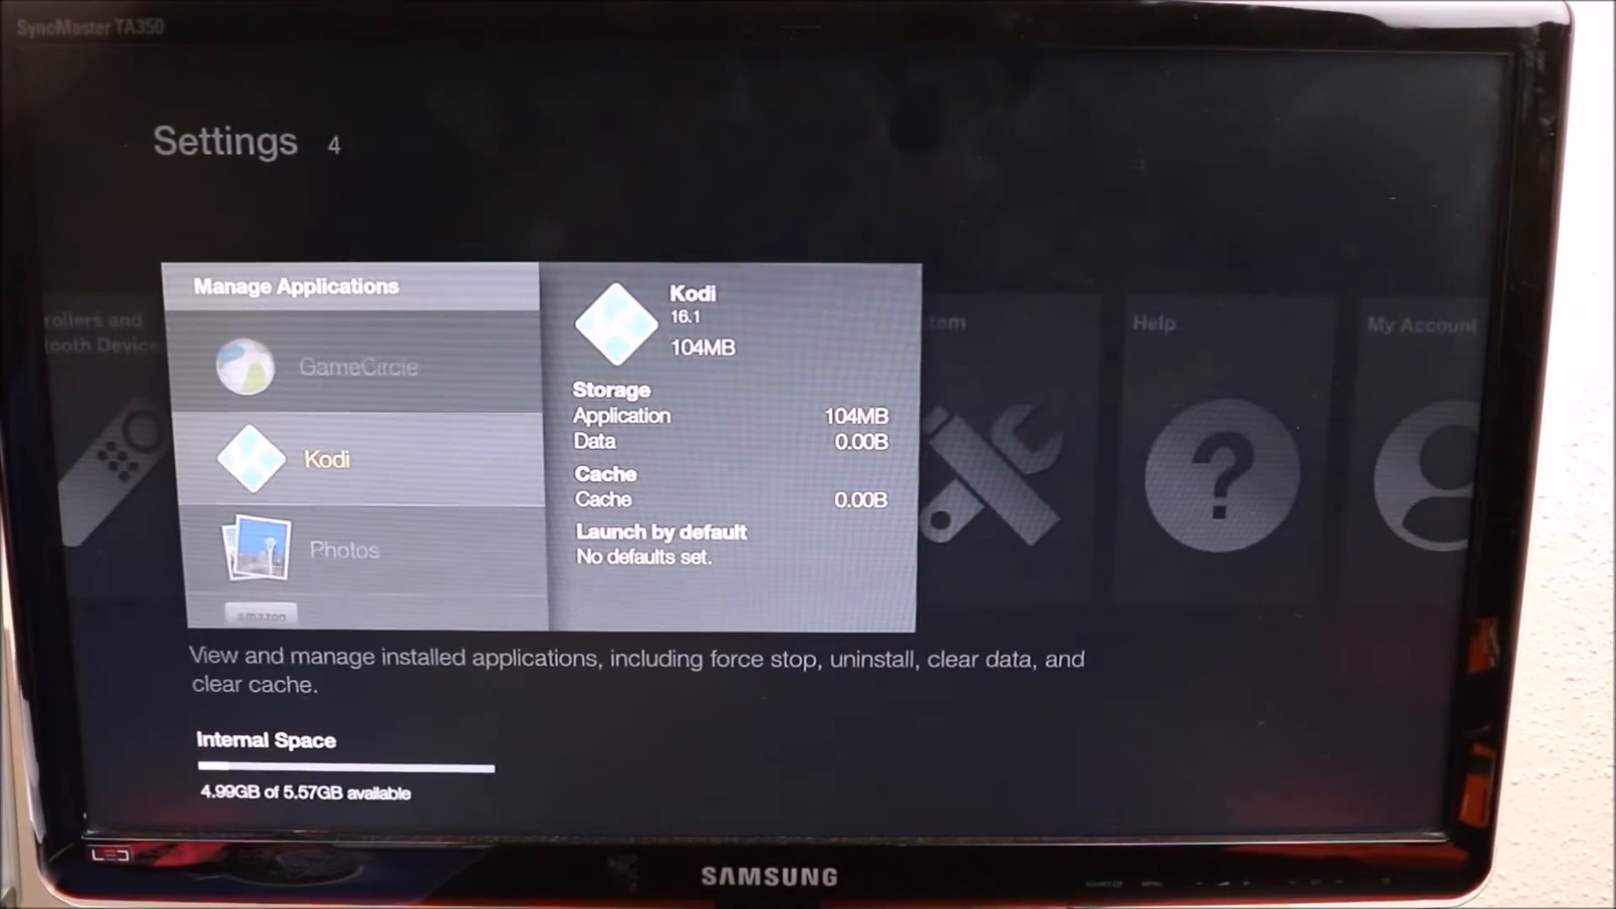
click(327, 460)
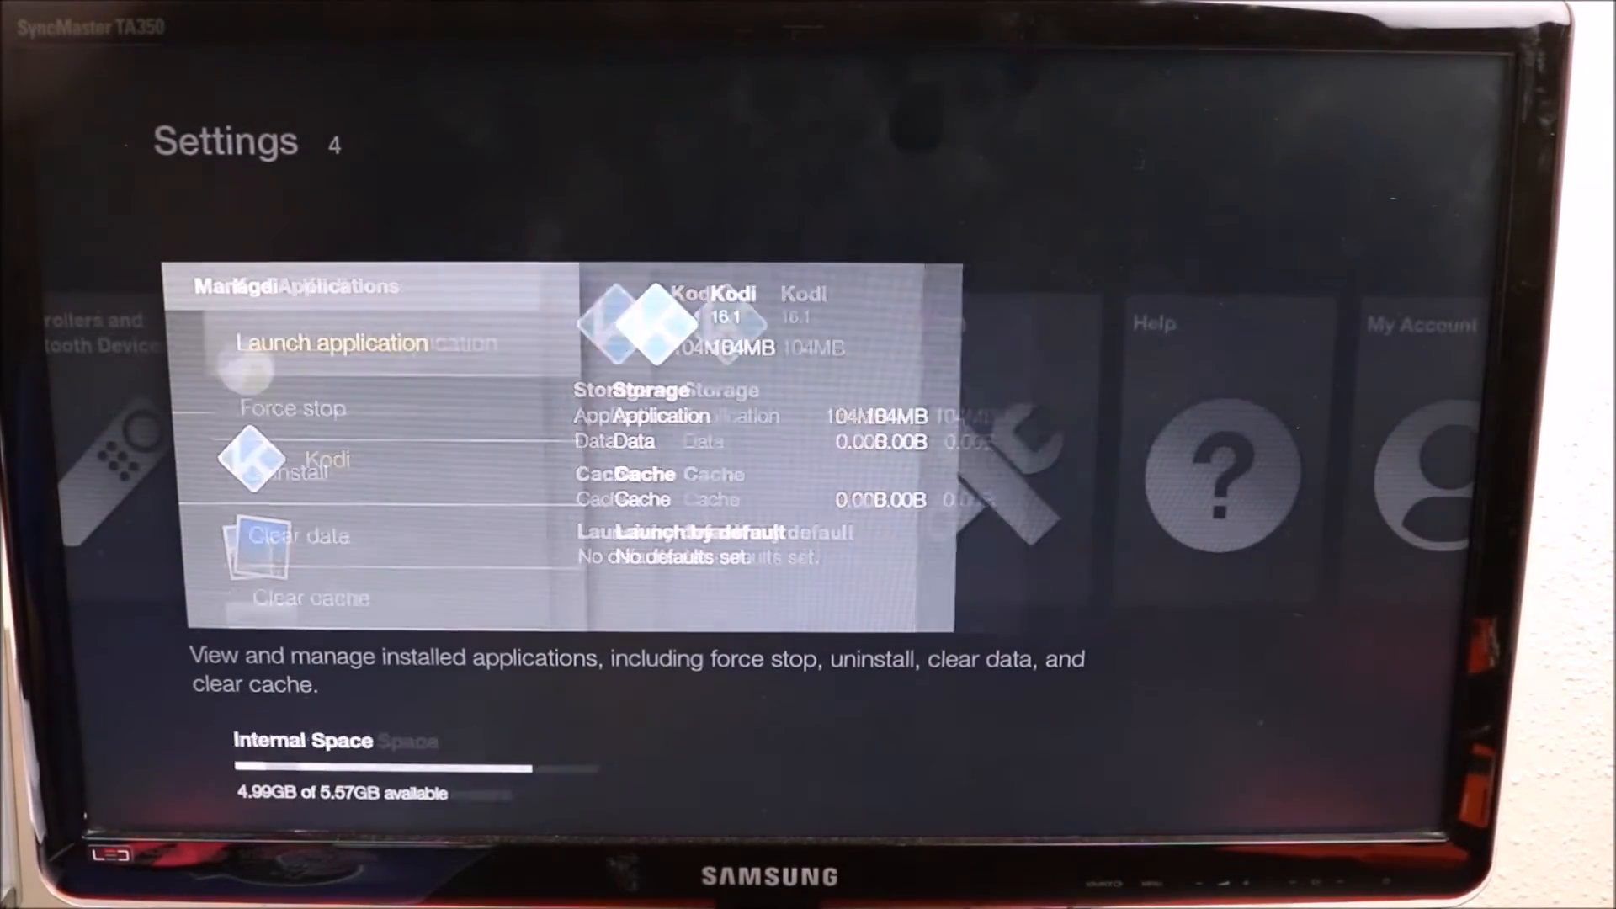